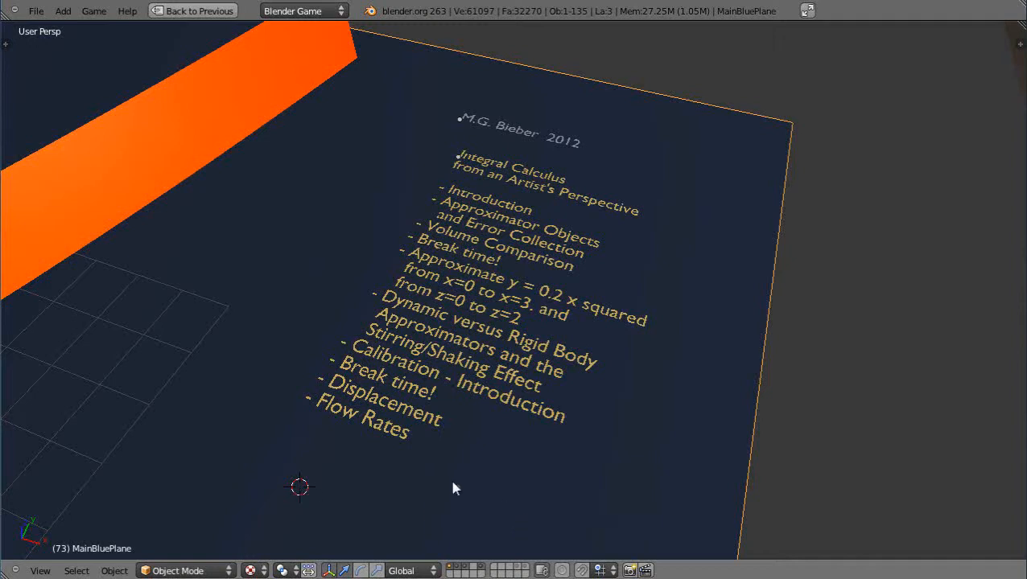
mouse_move(524, 199)
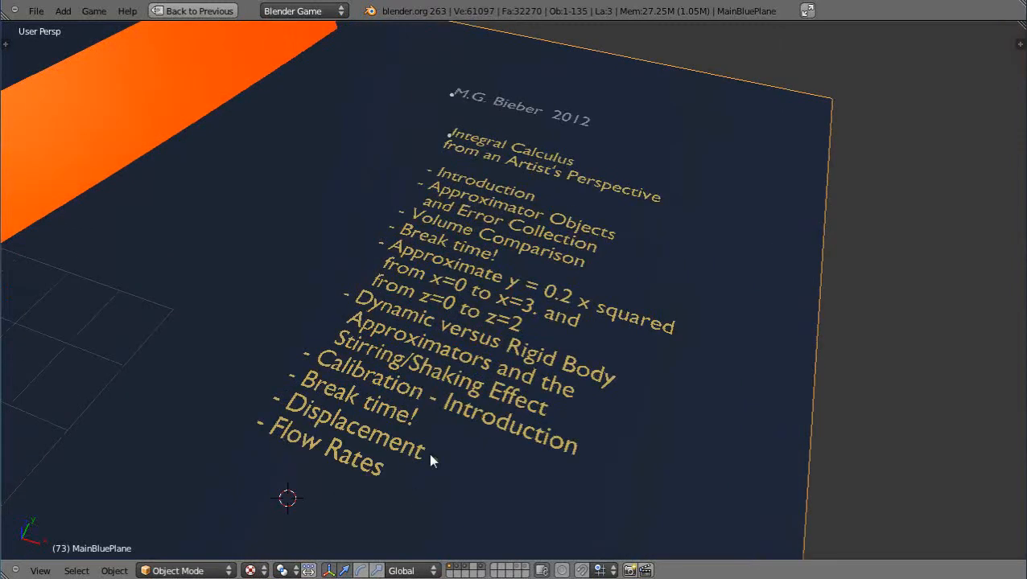
mouse_move(459, 420)
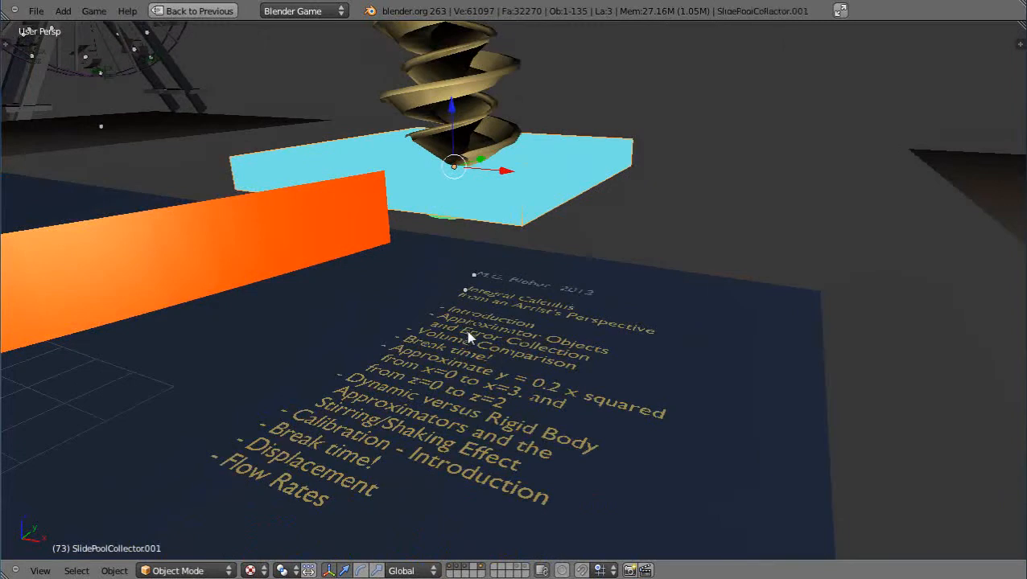
mouse_move(463, 253)
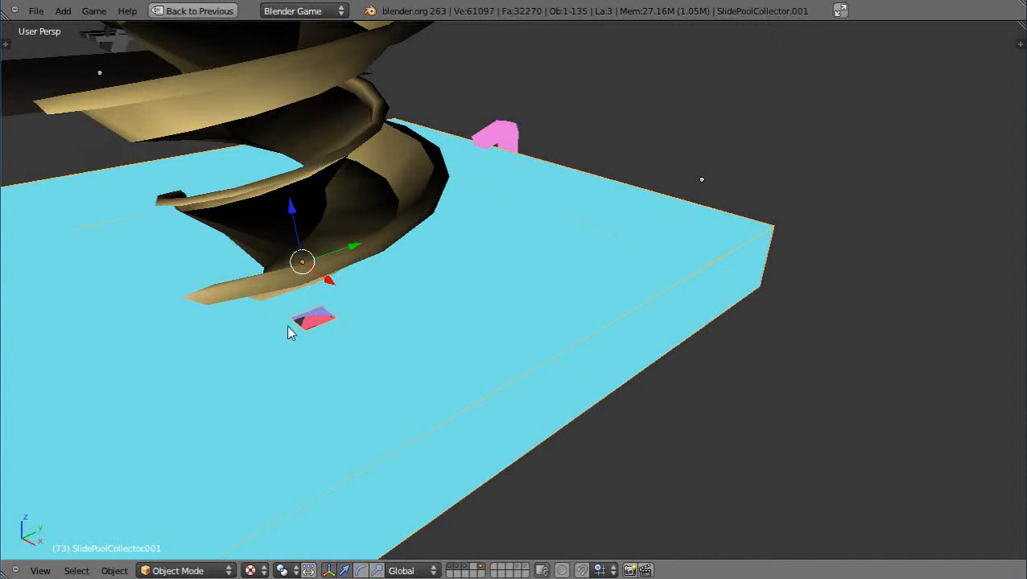
mouse_move(523, 413)
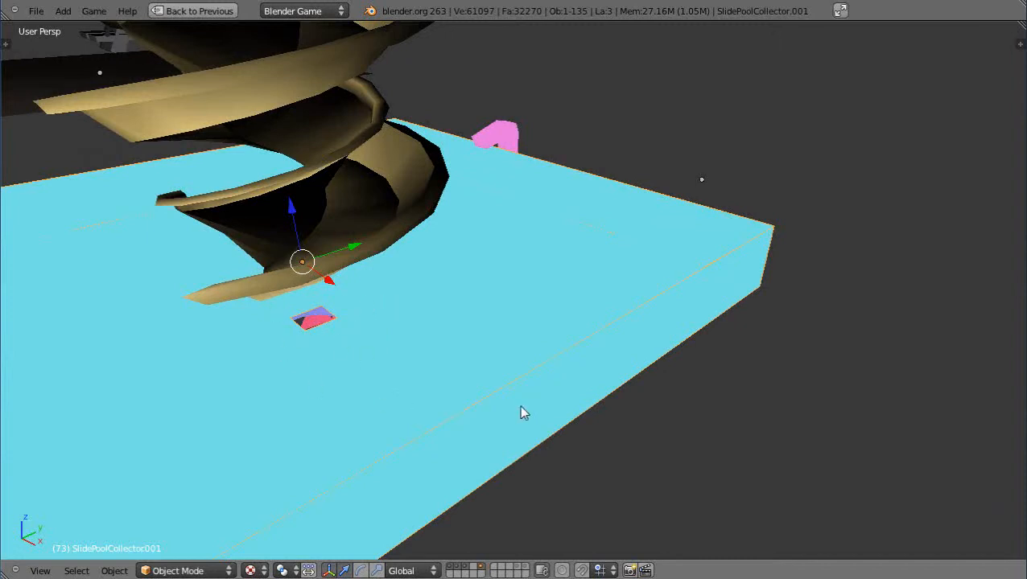
mouse_move(402, 370)
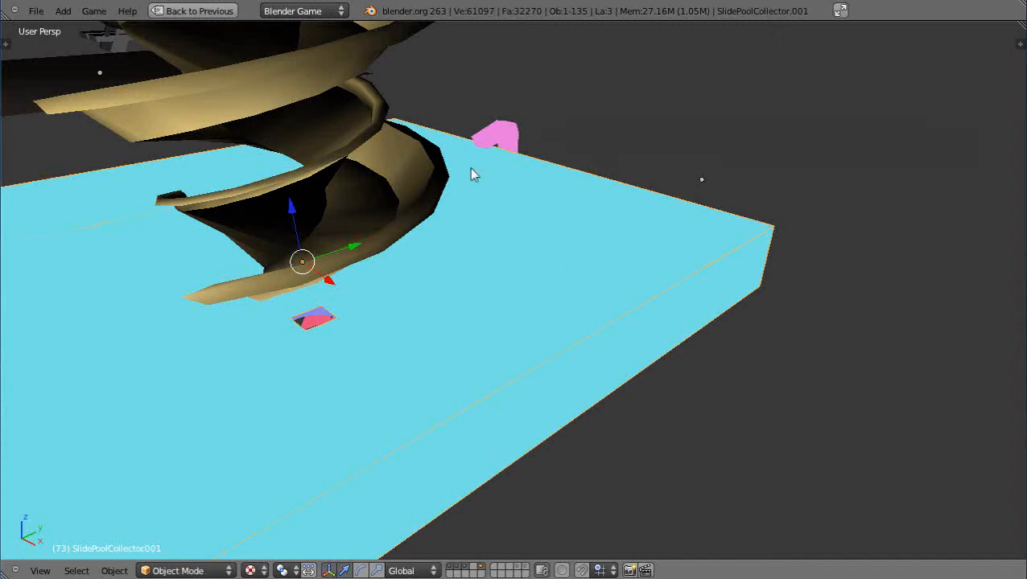
mouse_move(434, 290)
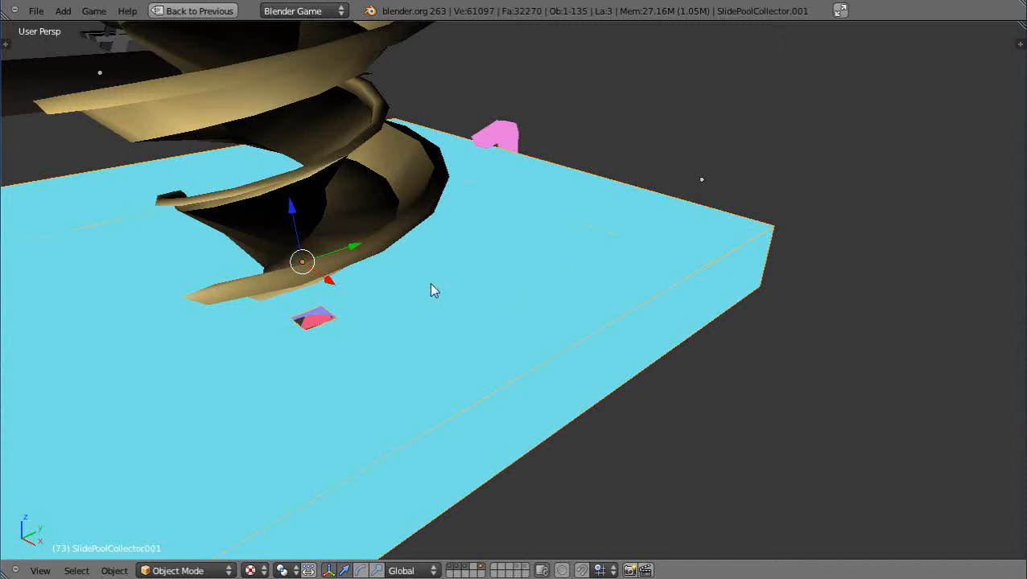
mouse_move(491, 227)
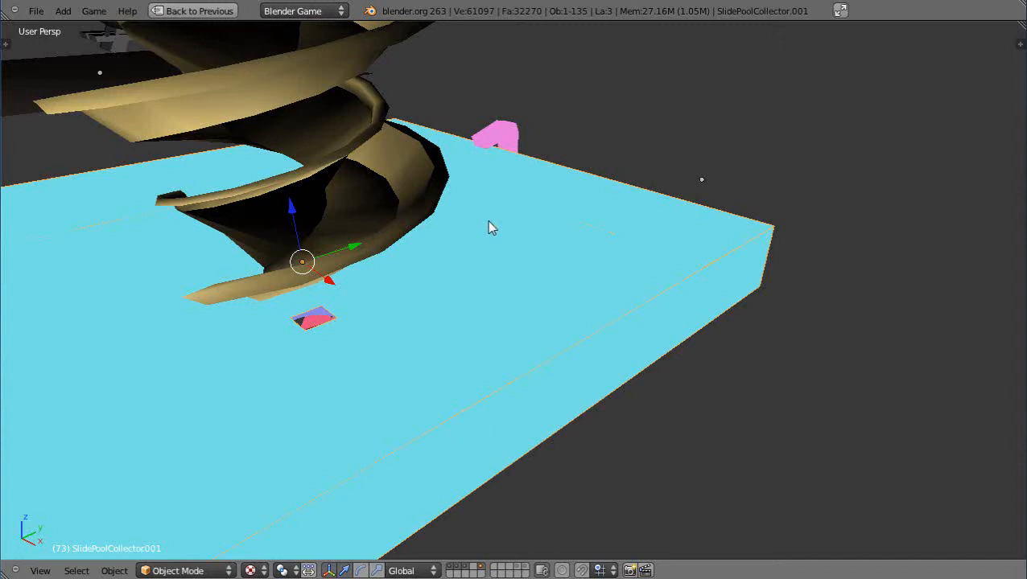
mouse_move(486, 278)
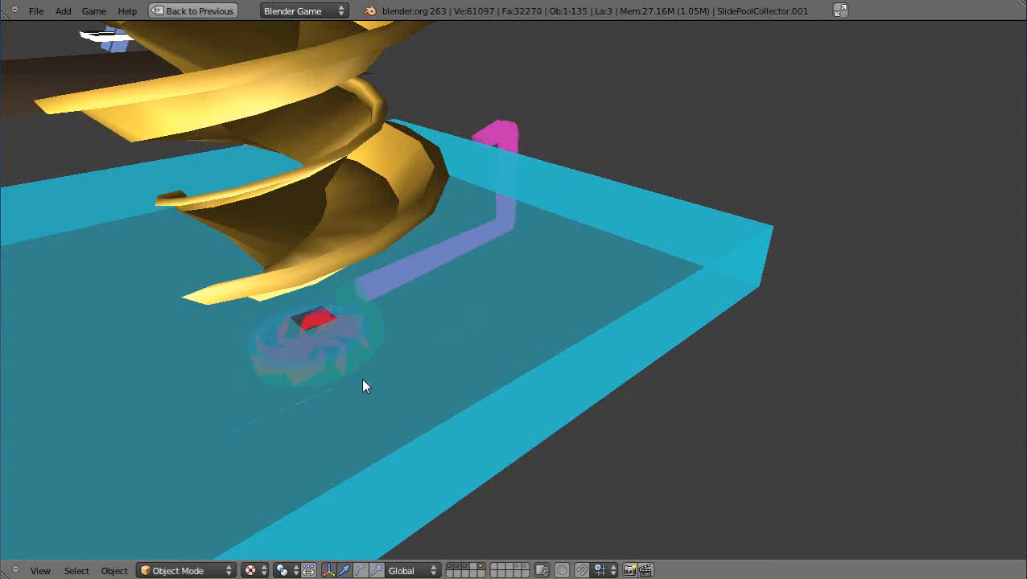
mouse_move(350, 369)
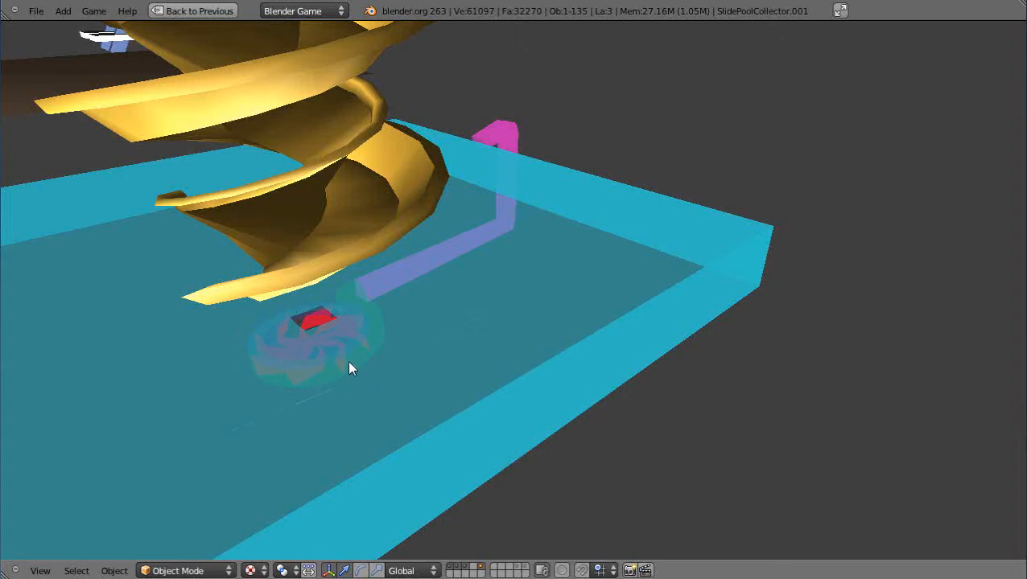
mouse_move(364, 291)
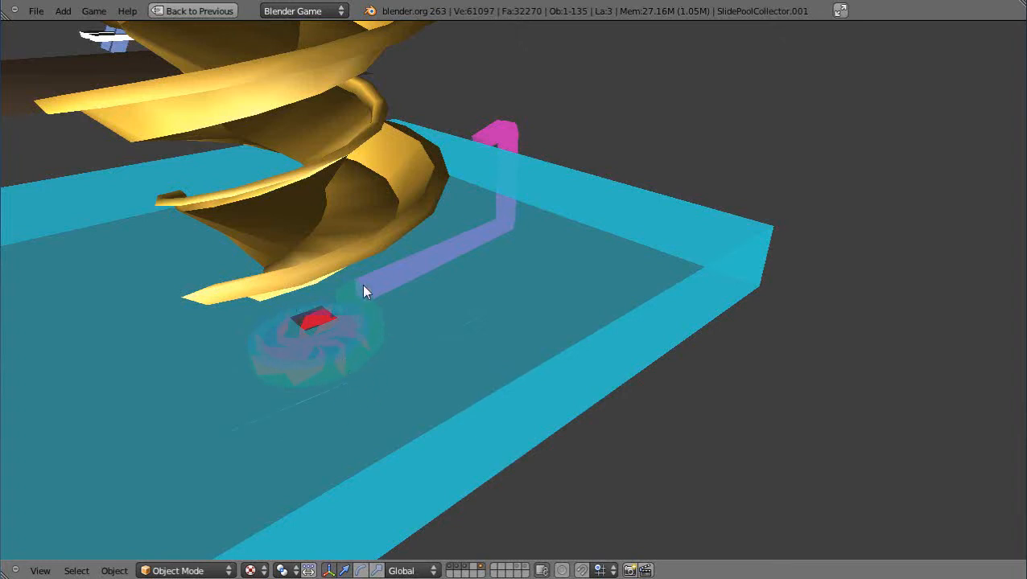
mouse_move(500, 287)
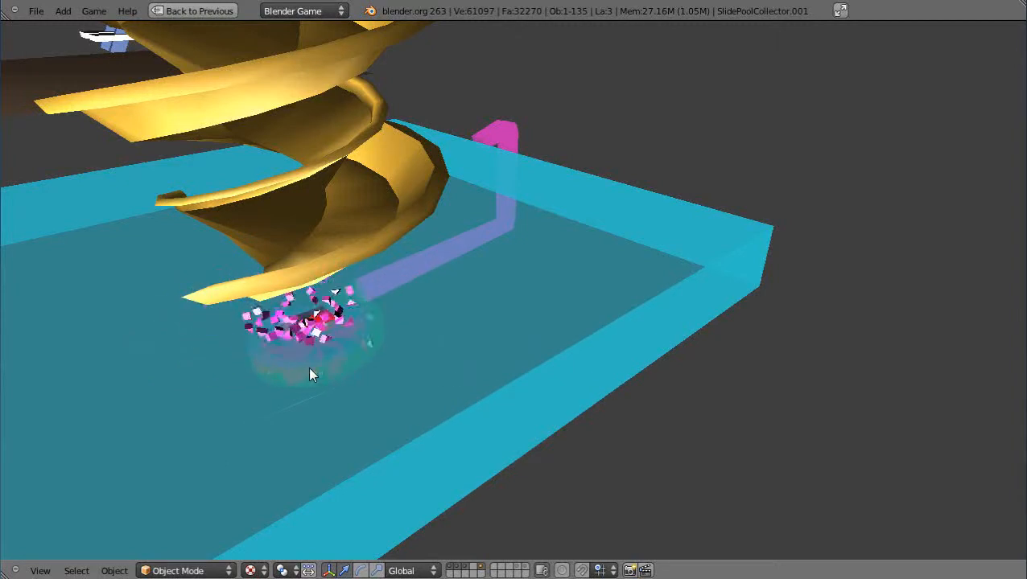
mouse_move(409, 391)
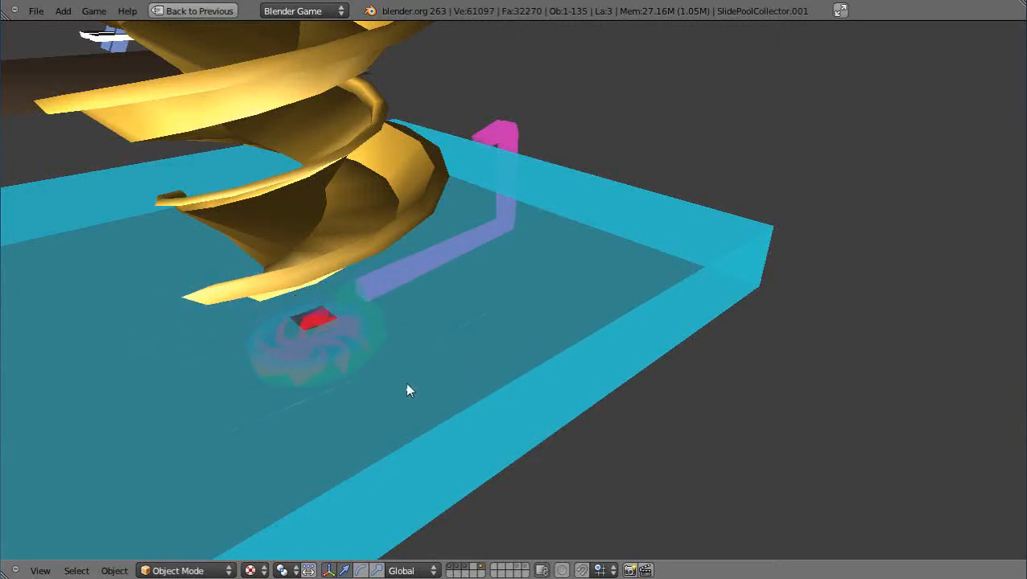